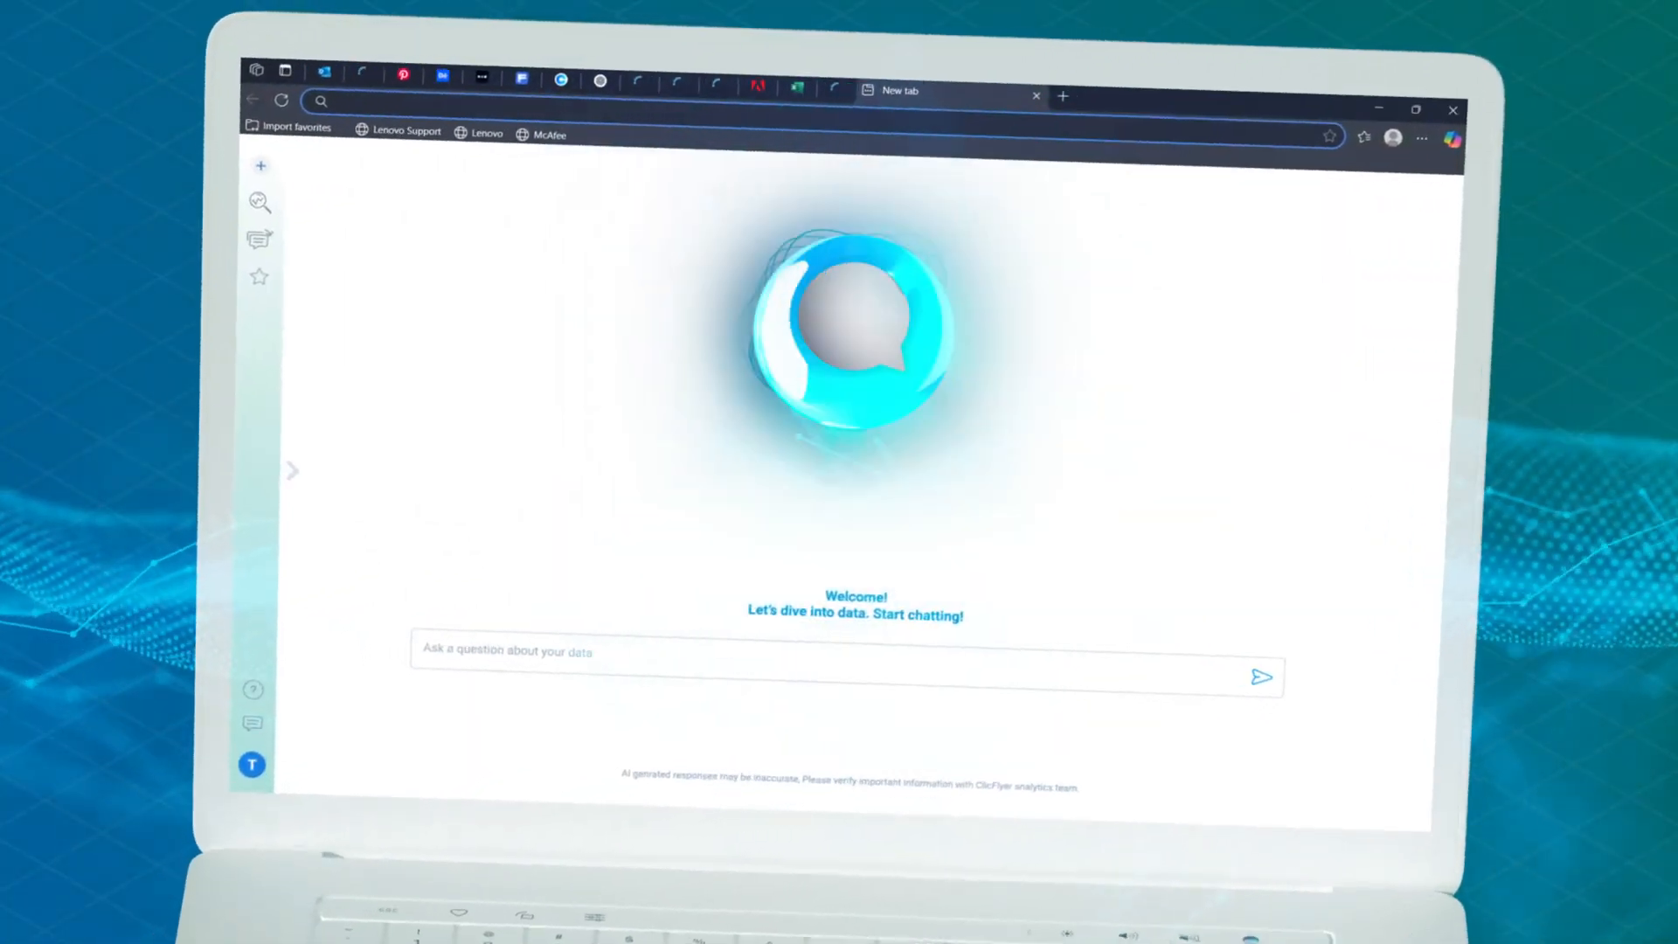
Ask CIFI to compare my average January 2025 price to my competitor's.
type("Compare my average price during January 2025 to my competitor")
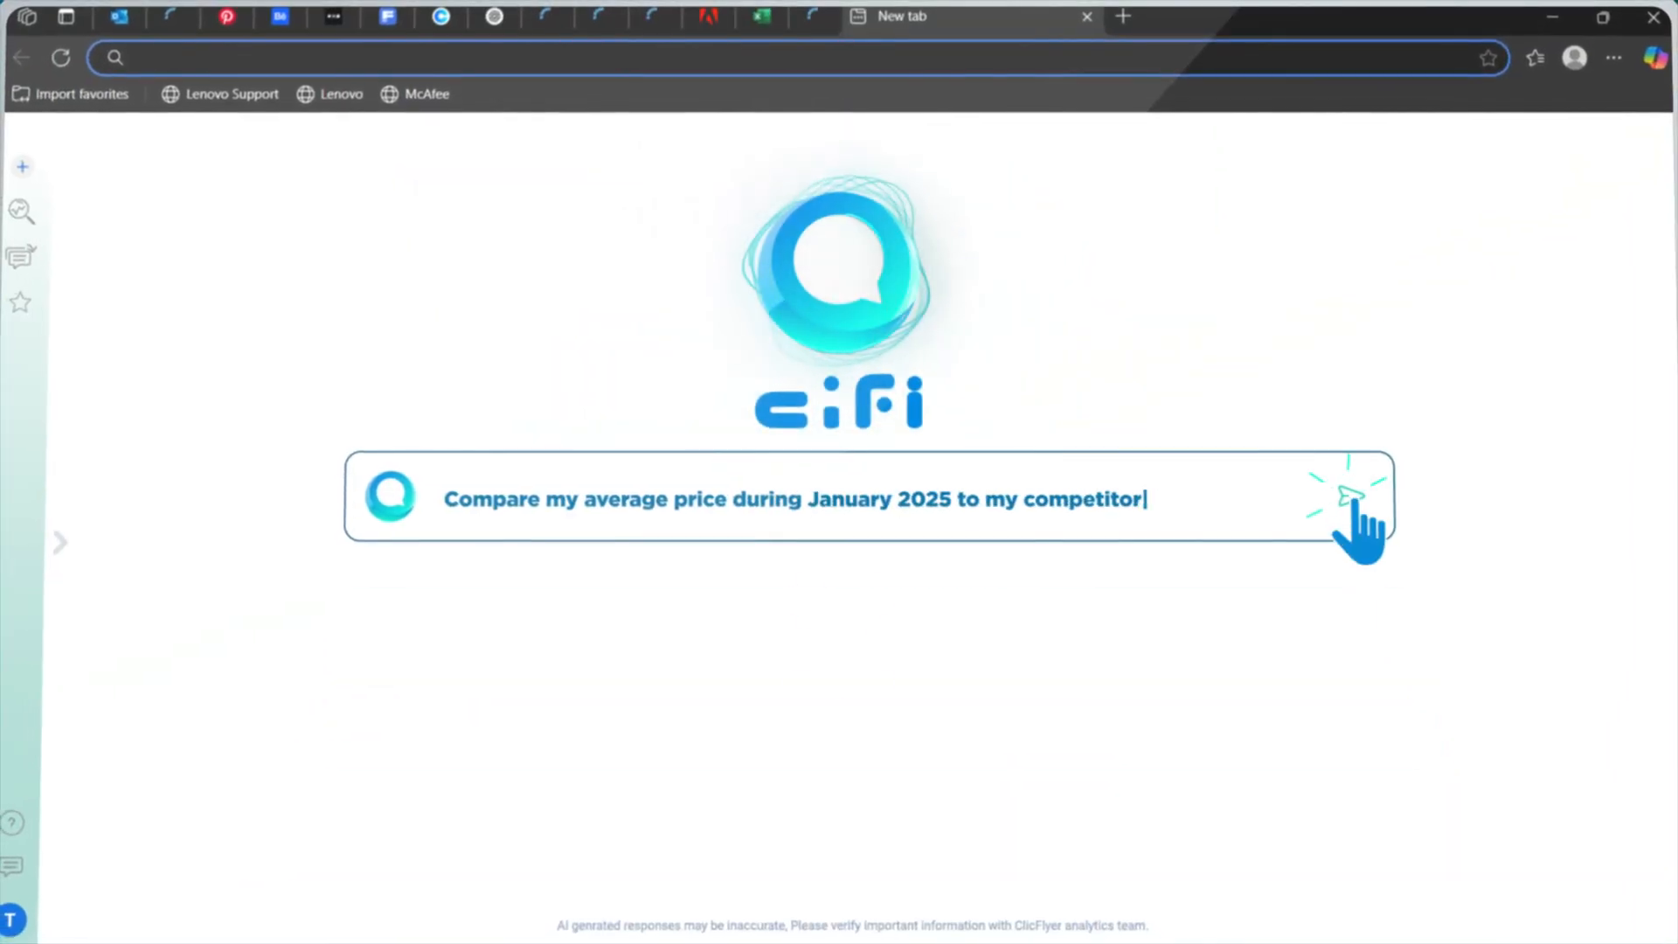
Submit the competitor price comparison question to CIFI.
left_click(1351, 500)
type("Create a chart of the above")
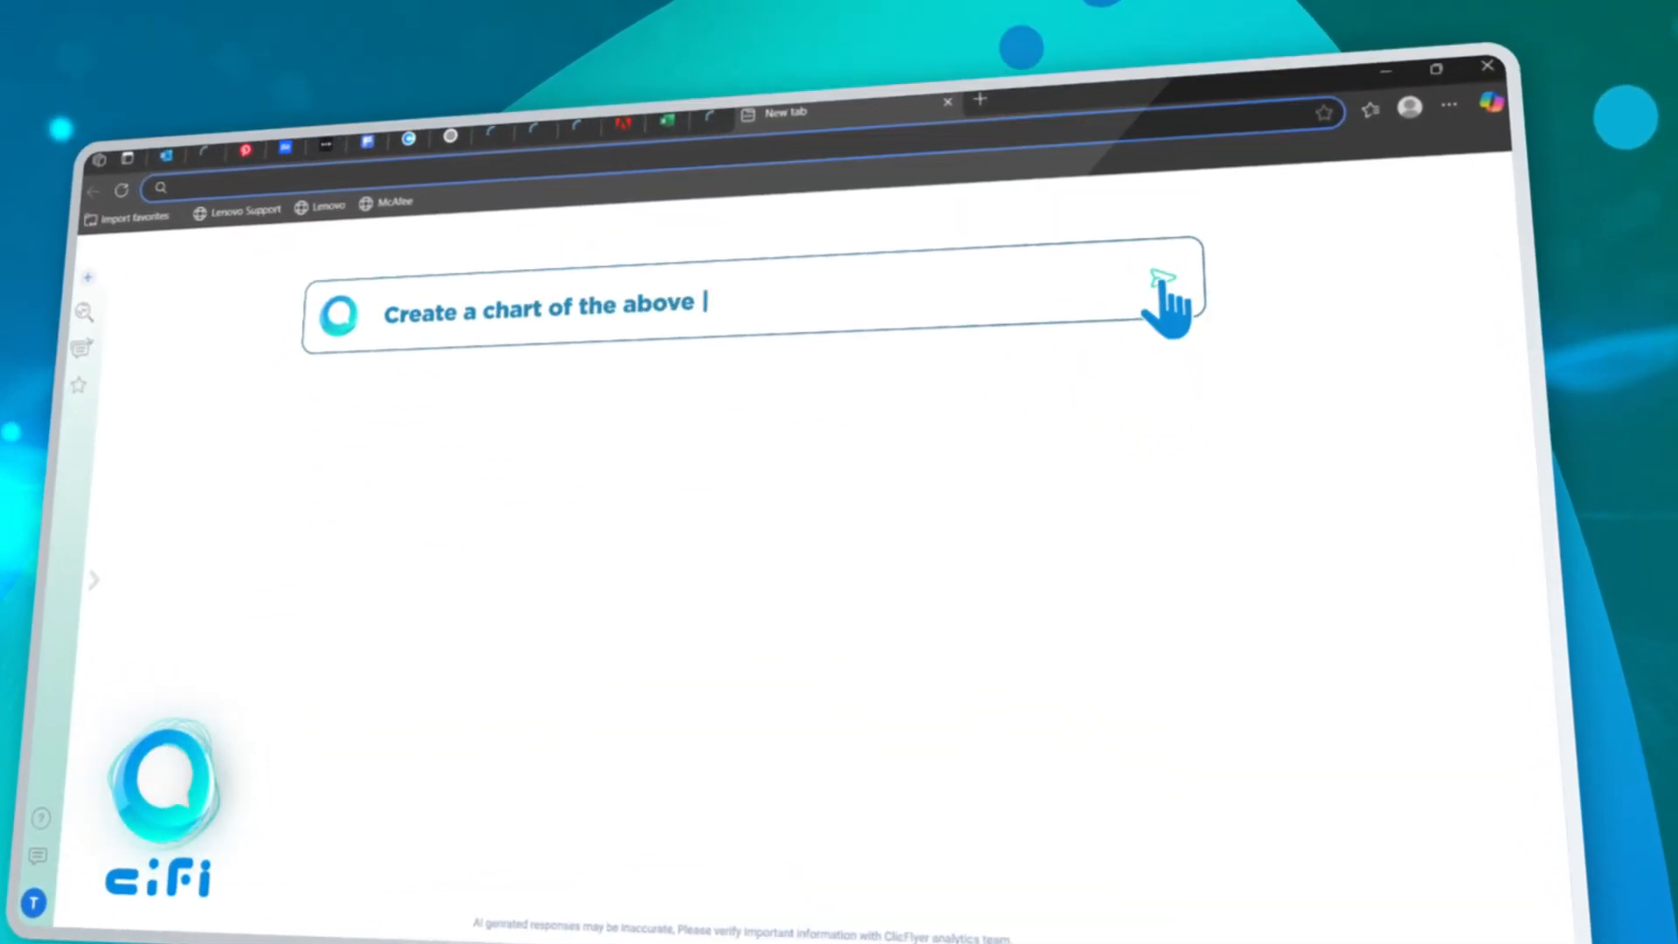
Complete the follow-up as 'Create a chart of the above info.' to generate the chart.
type("info.")
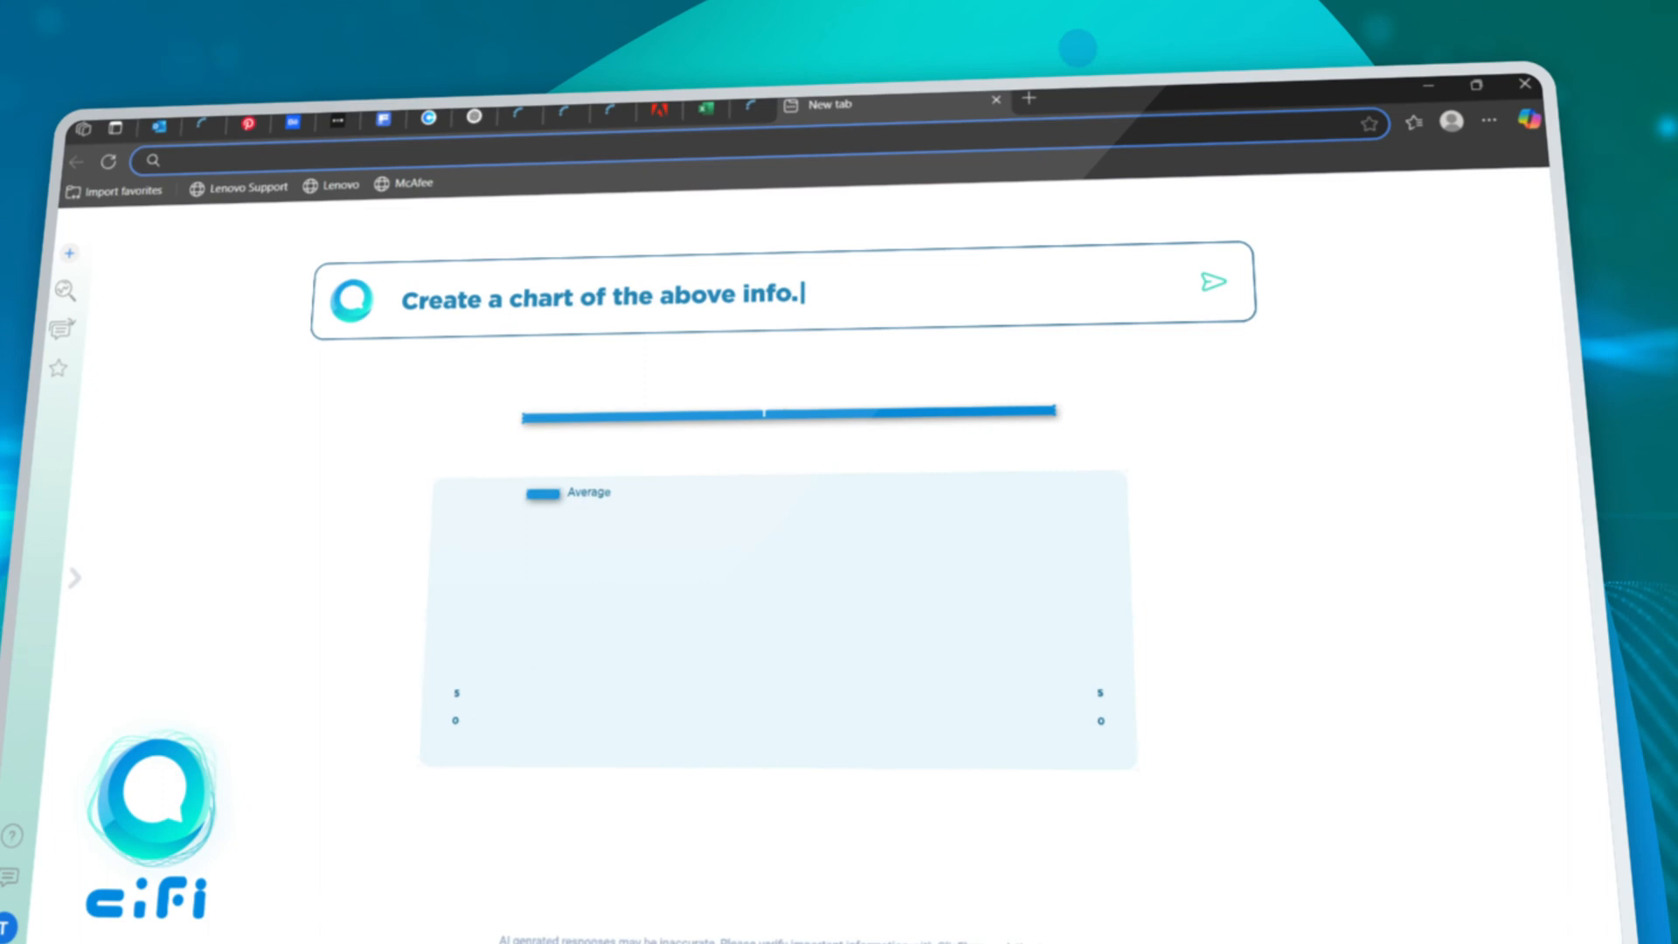